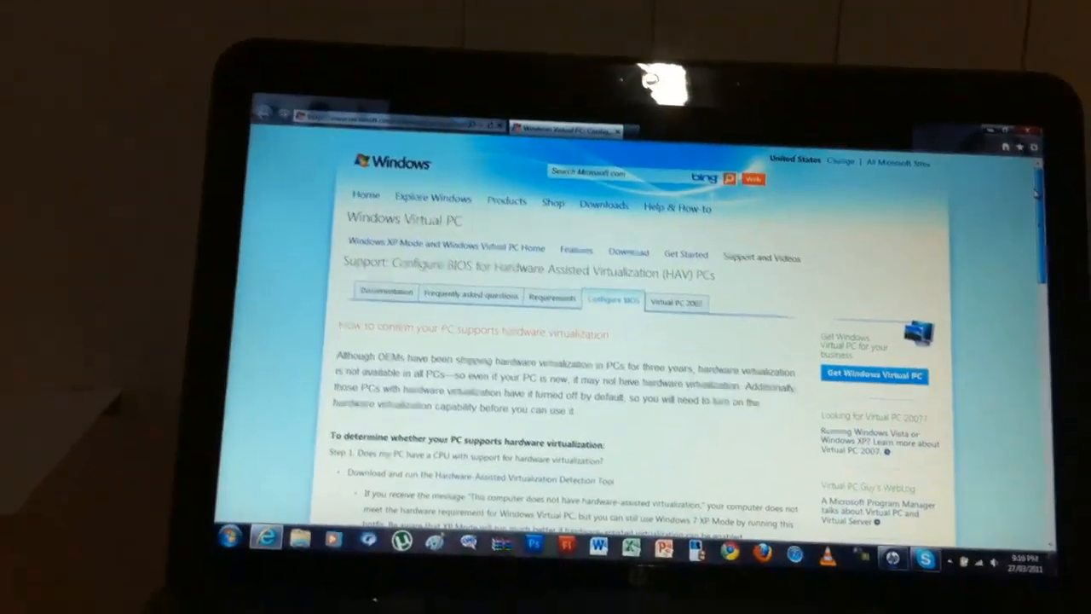
Scroll the Configure BIOS tab down to the 'Sample instructions for your PC' table
scroll("down", 3)
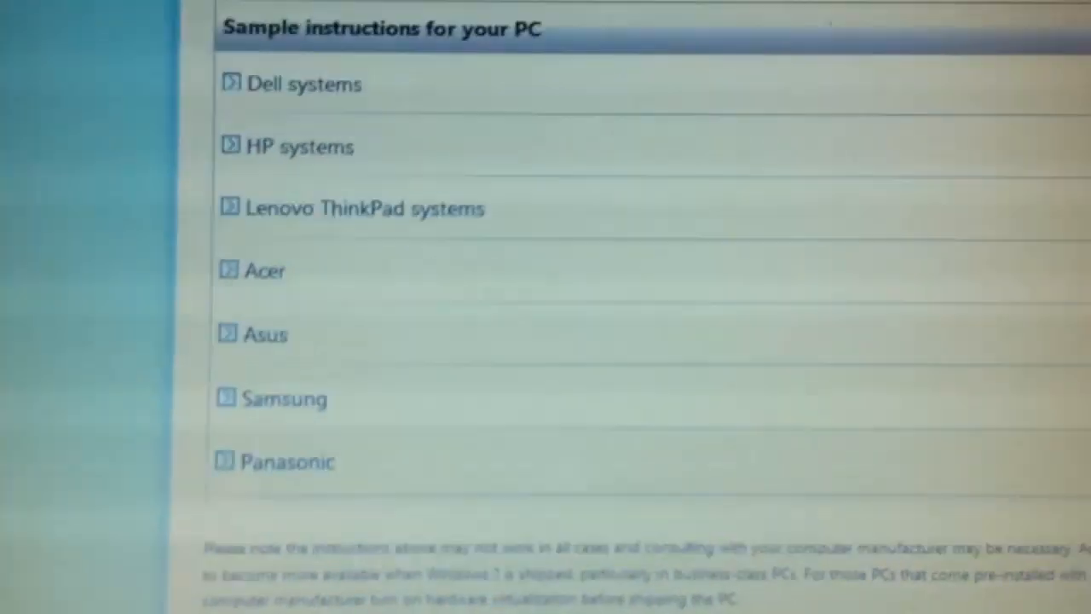
Open the HP systems entry to reveal its eight steps for enabling Virtualization Technology
scroll("up", 3)
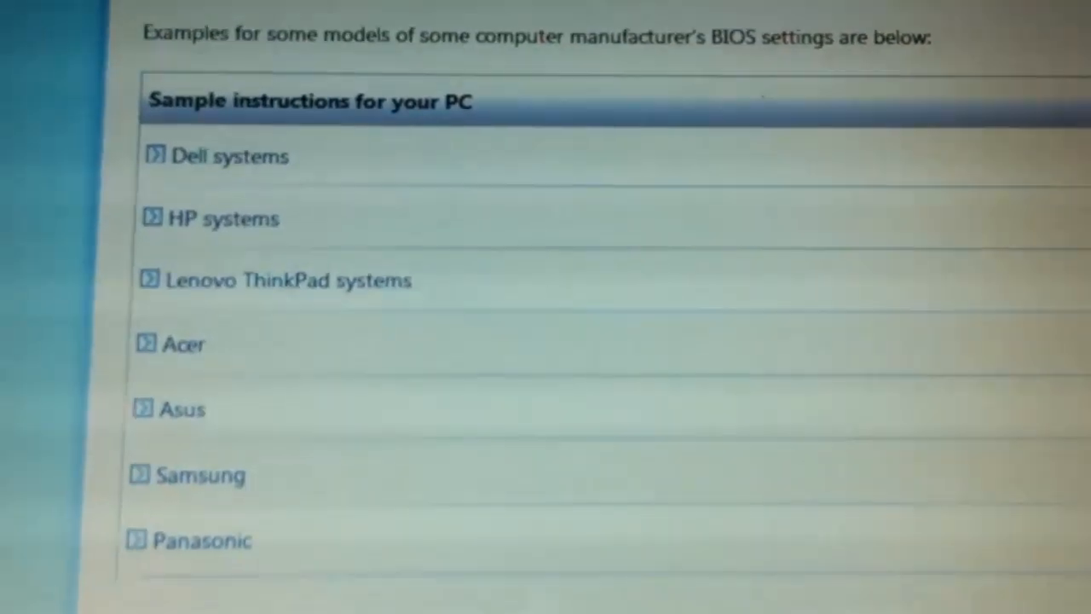
scroll("down", 3)
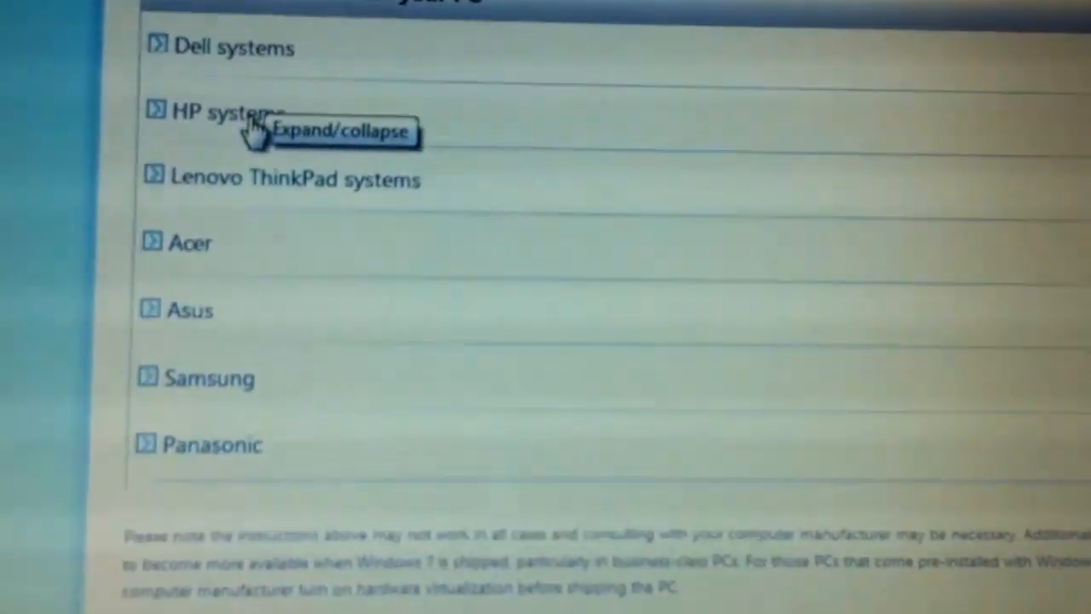
scroll("down", 3)
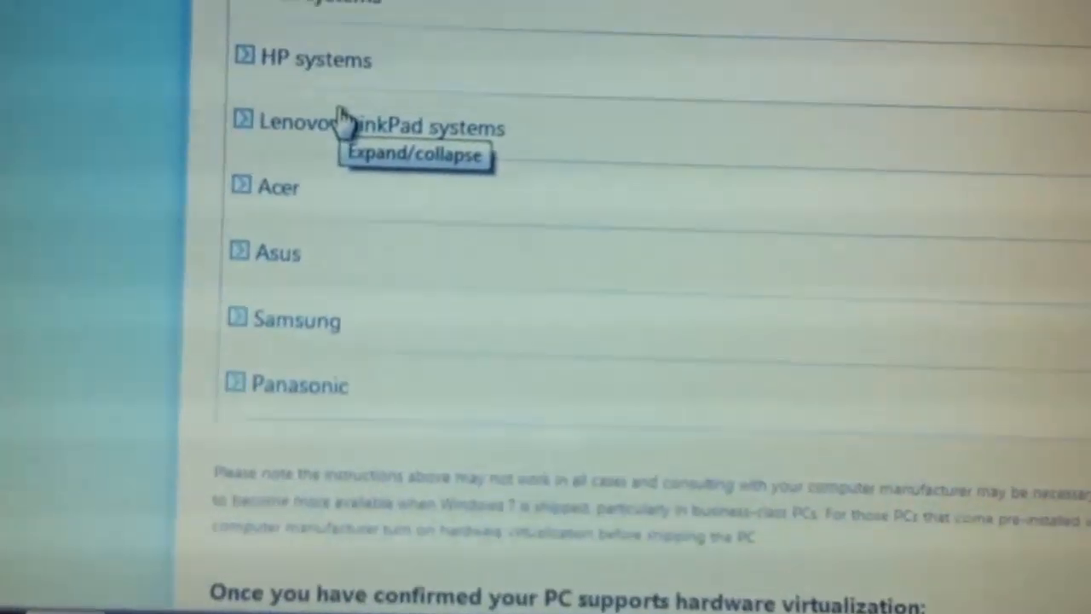
scroll("up", 3)
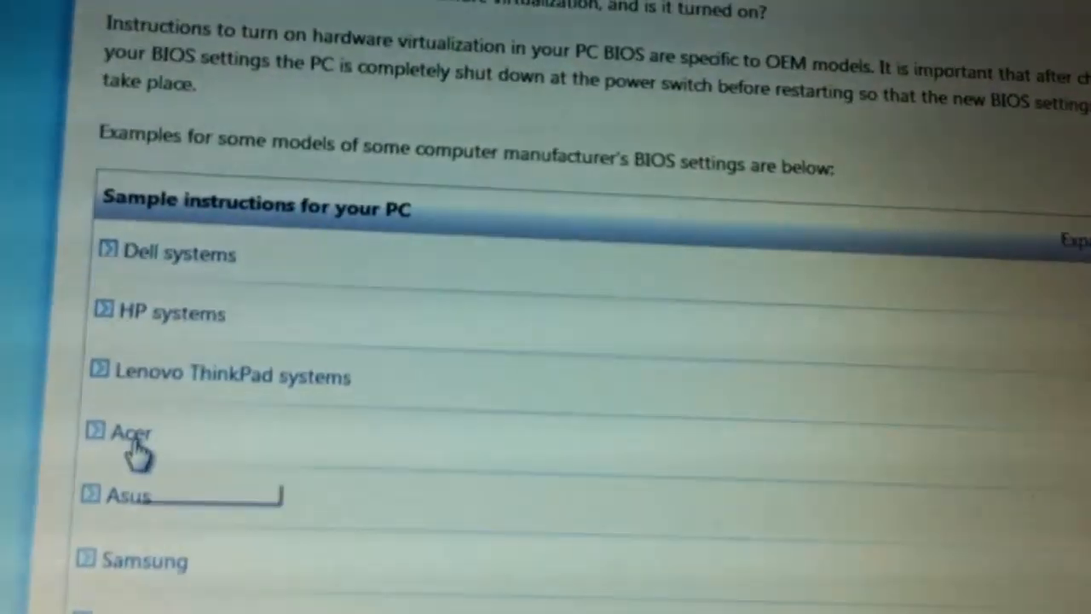
scroll("down", 3)
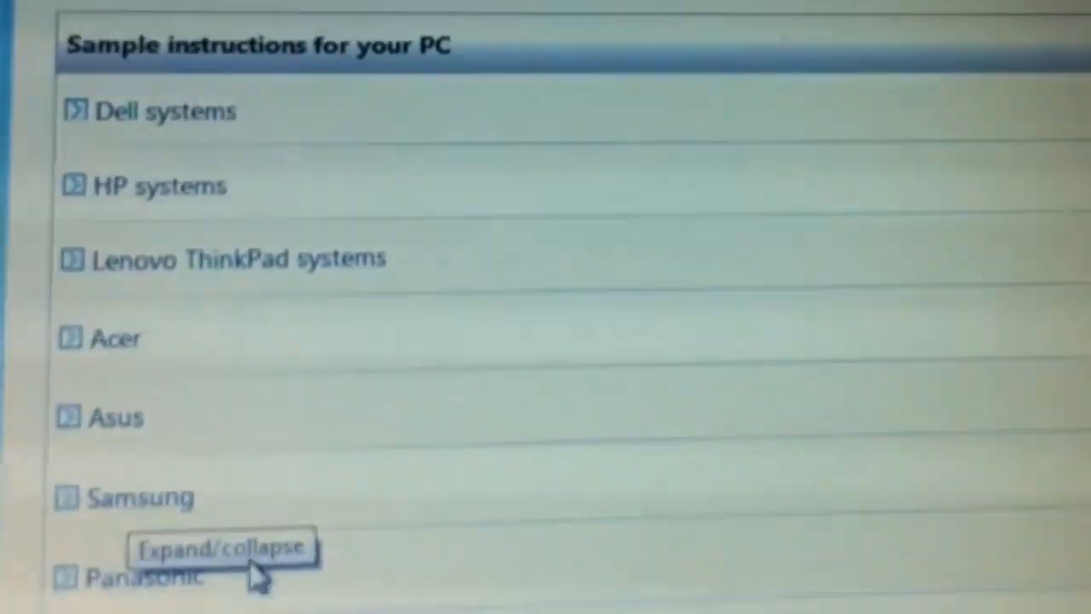
scroll("down", 3)
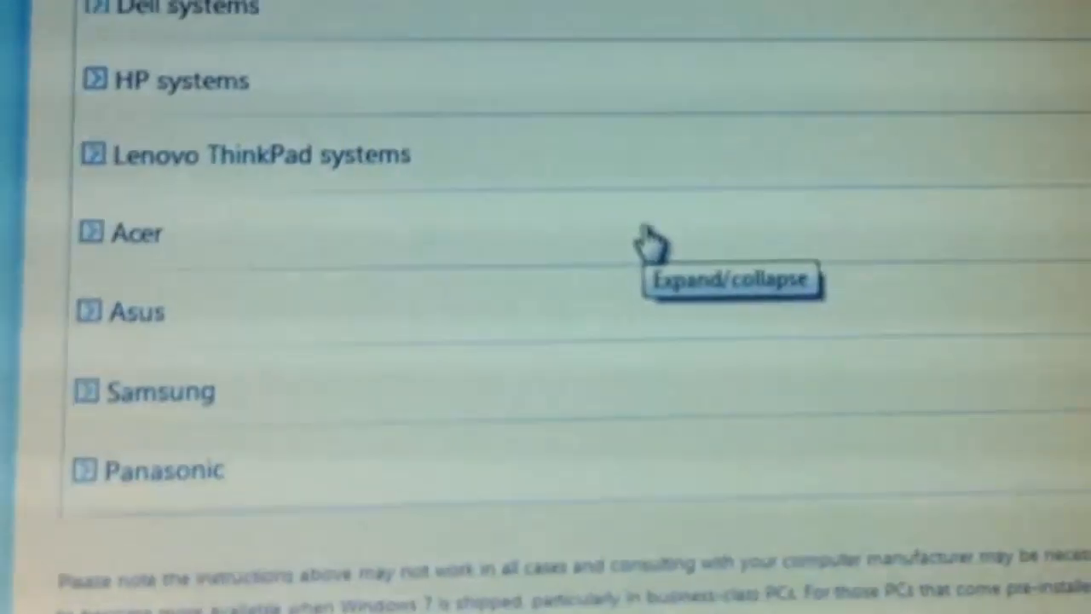
scroll("up", 3)
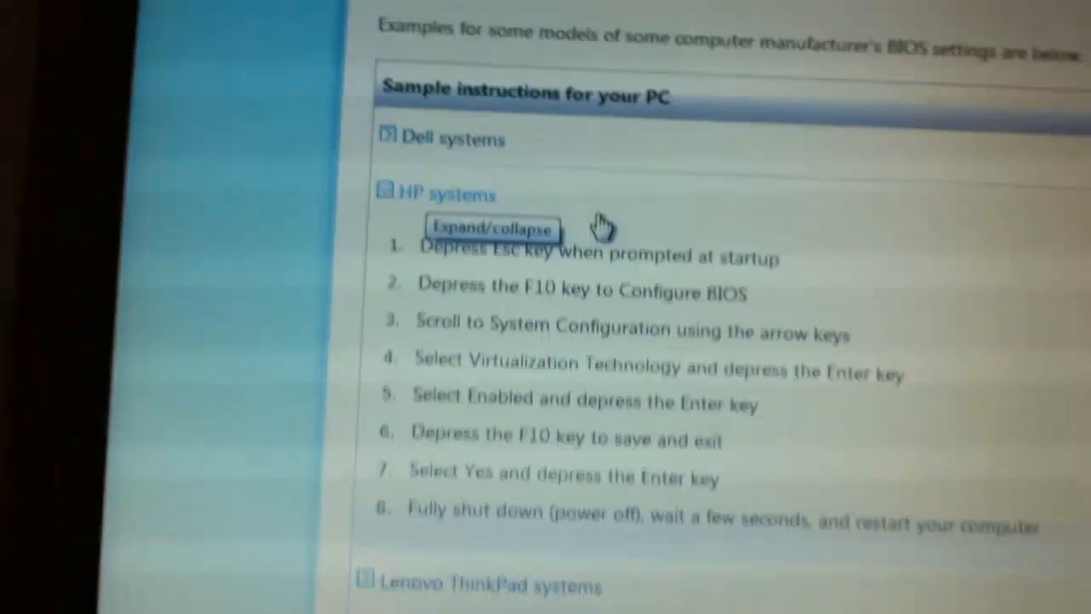
scroll("down", 3)
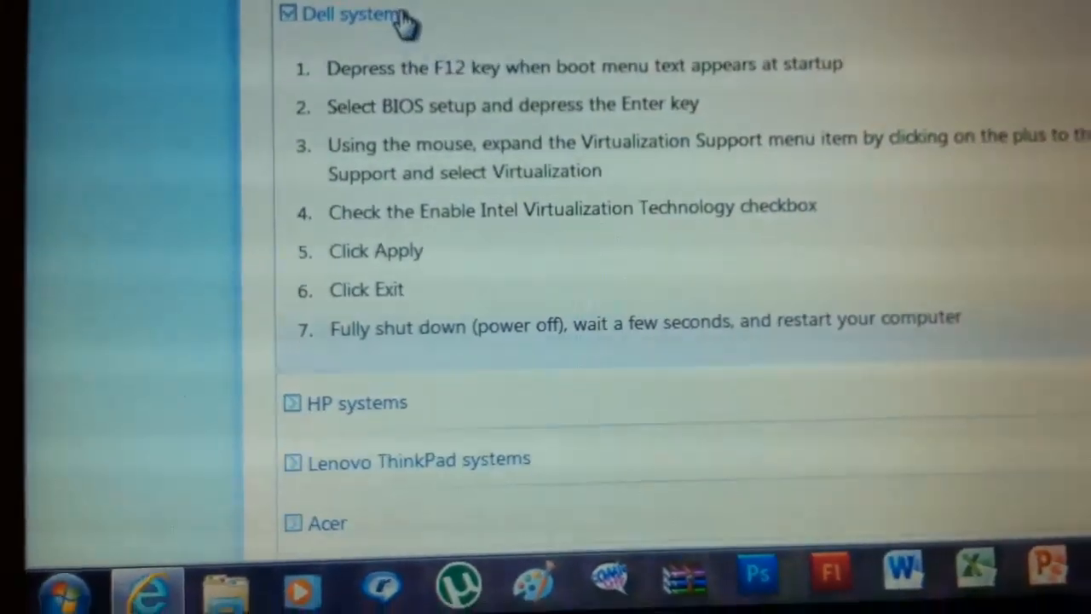
left_click(355, 403)
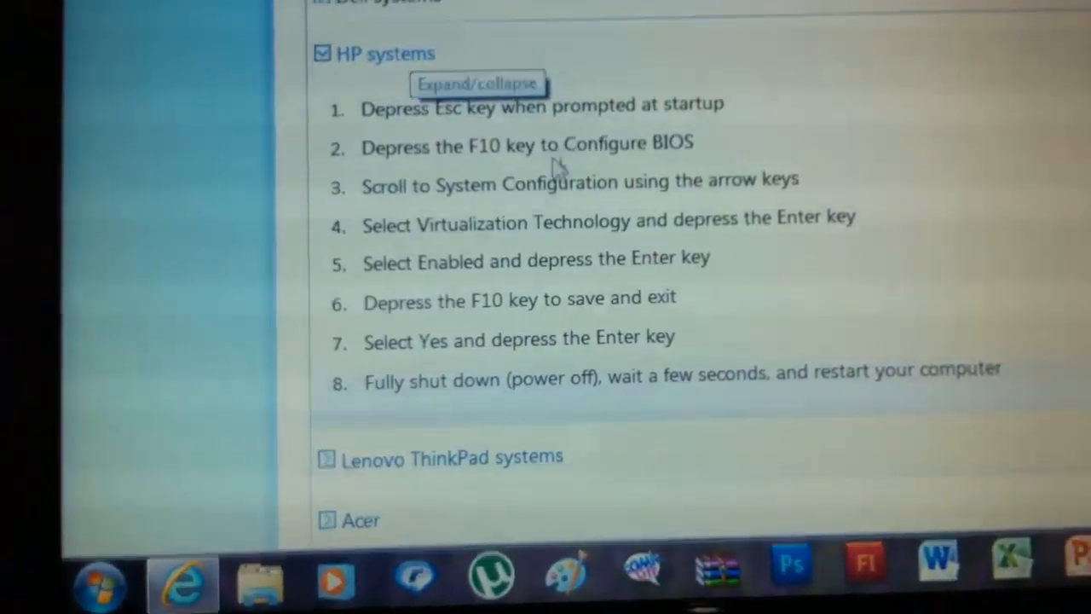
scroll("up", 3)
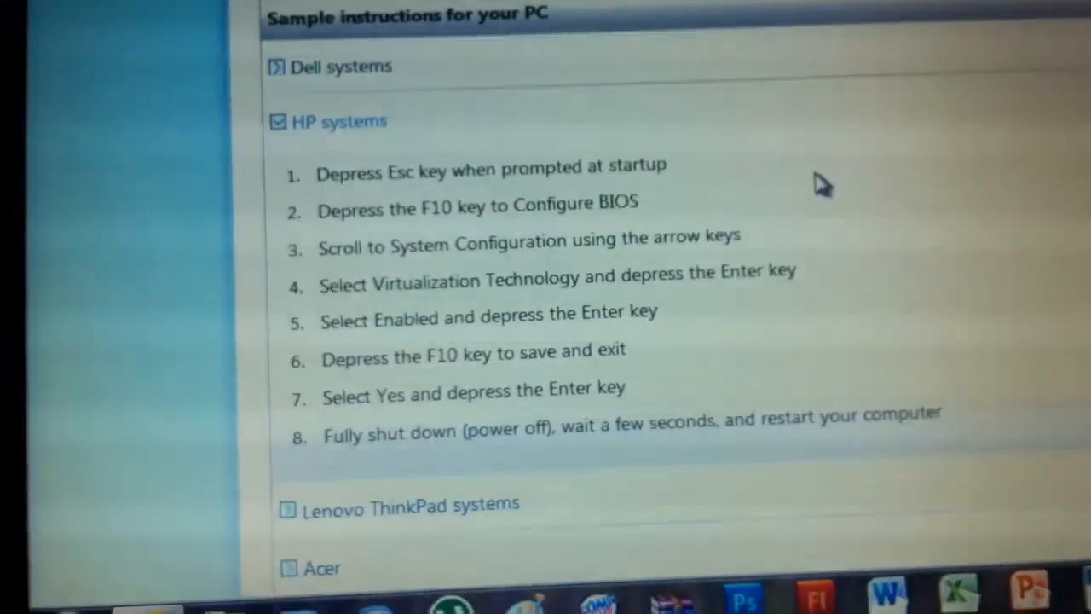